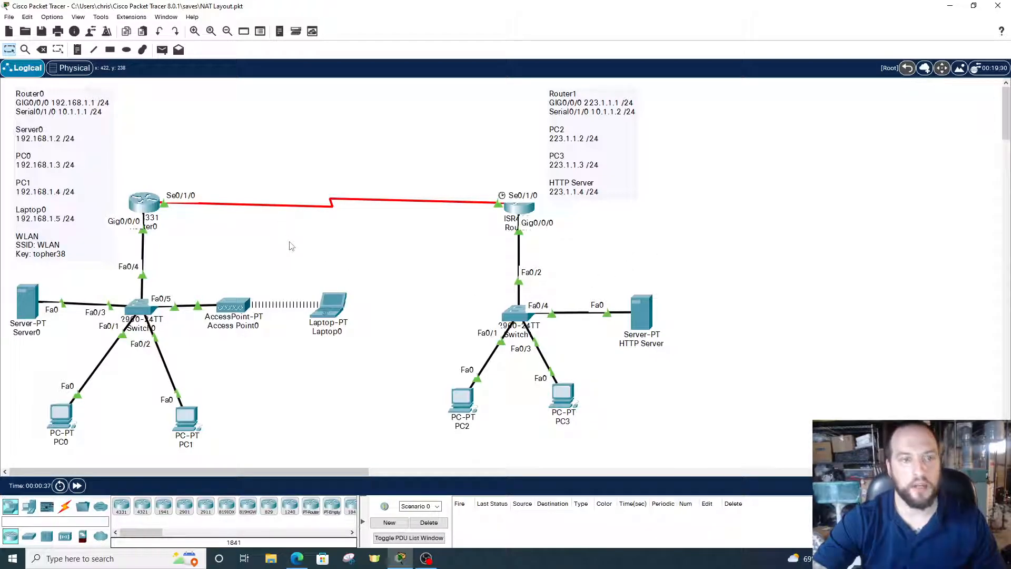
pyautogui.moveTo(68, 310)
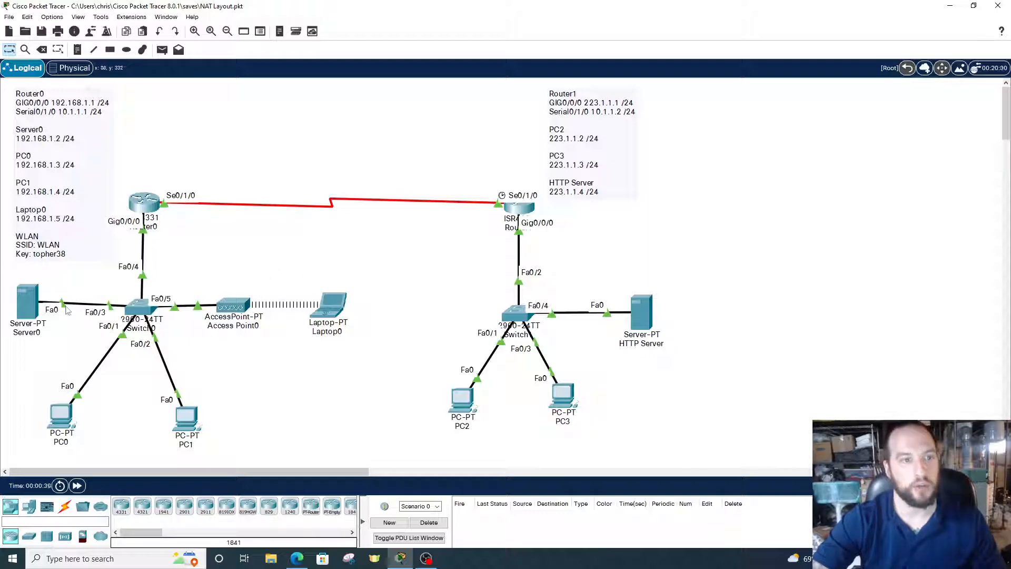
pyautogui.moveTo(235, 368)
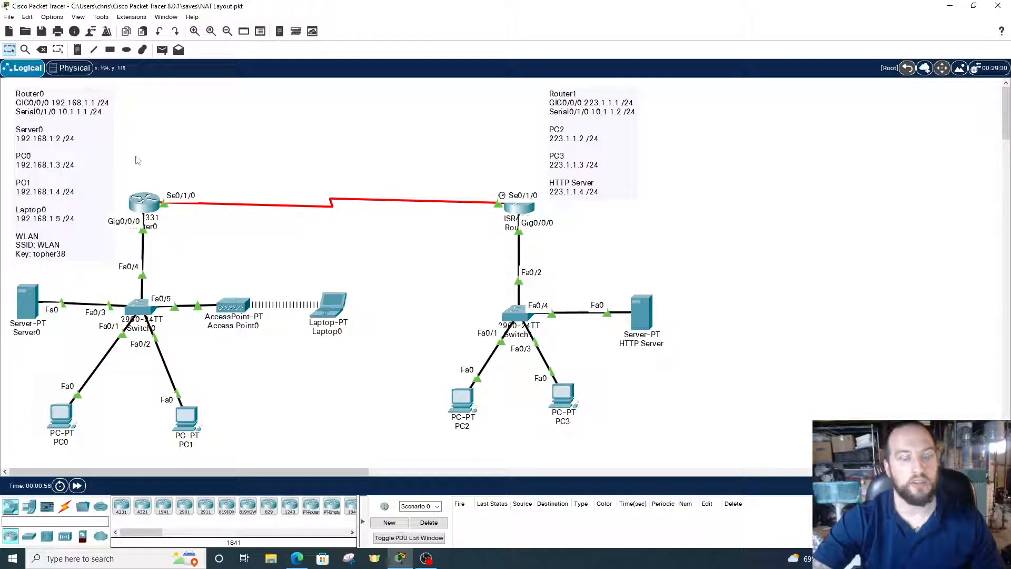
pyautogui.moveTo(205, 325)
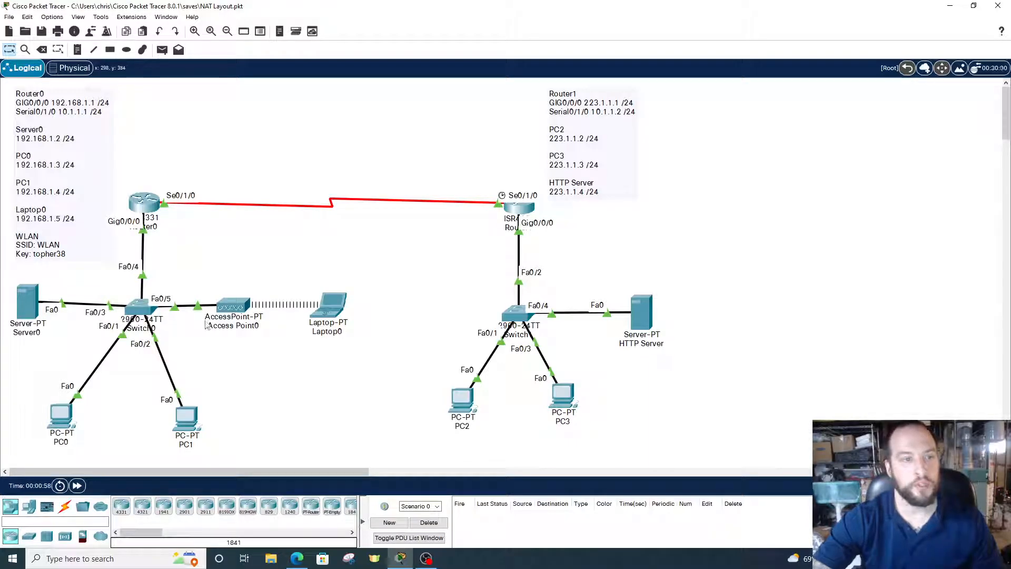
# Open Router0's CLI, enter global config, and create standard access list SACL.
pyautogui.doubleClick(142, 203)
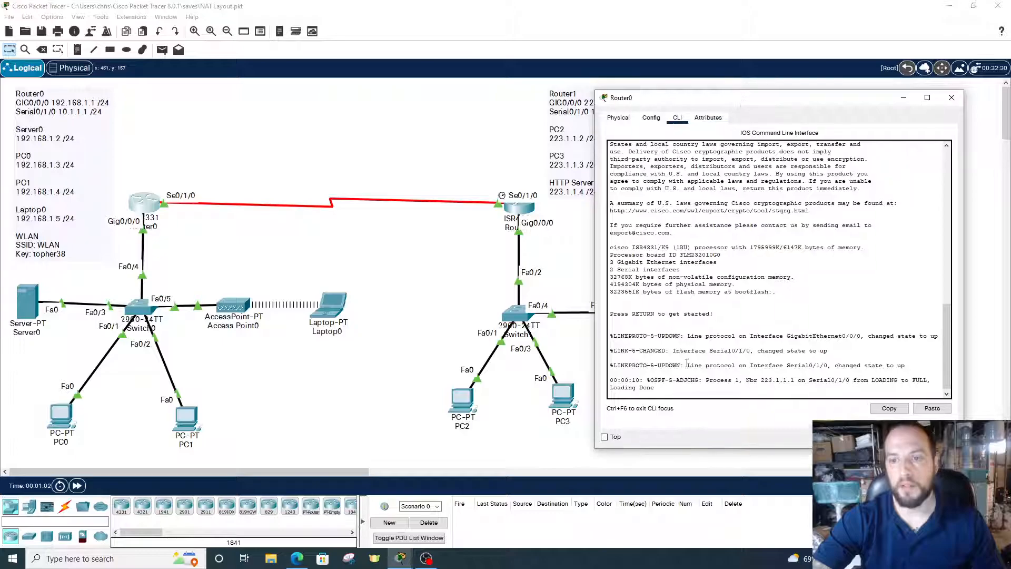
pyautogui.write('en')
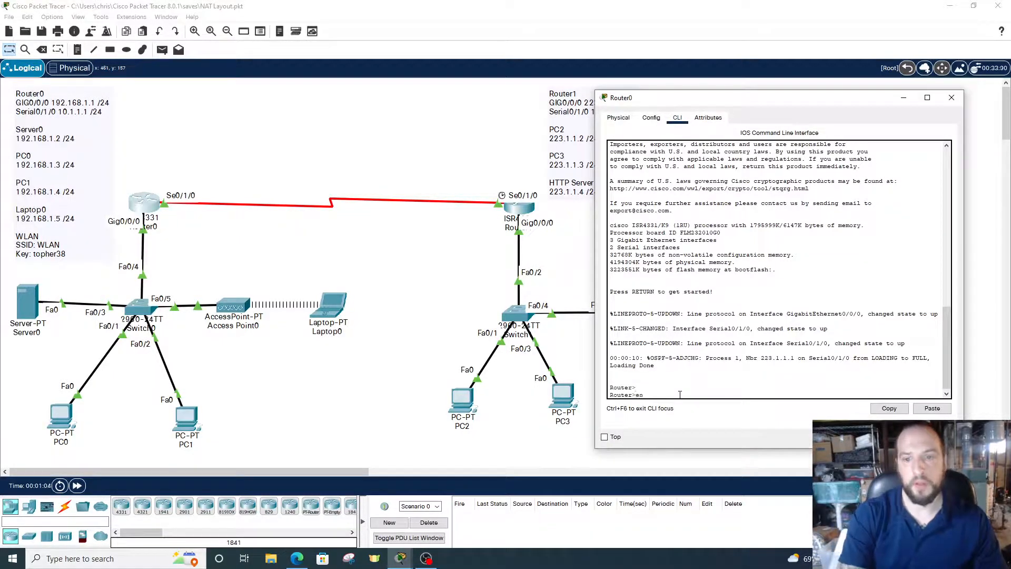
pyautogui.write('conf t')
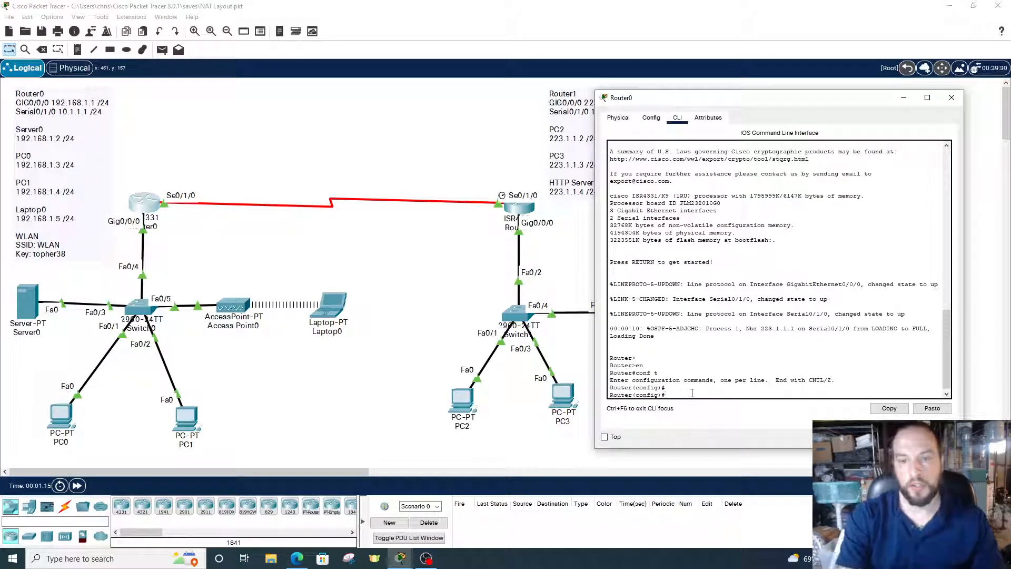
pyautogui.write('ip')
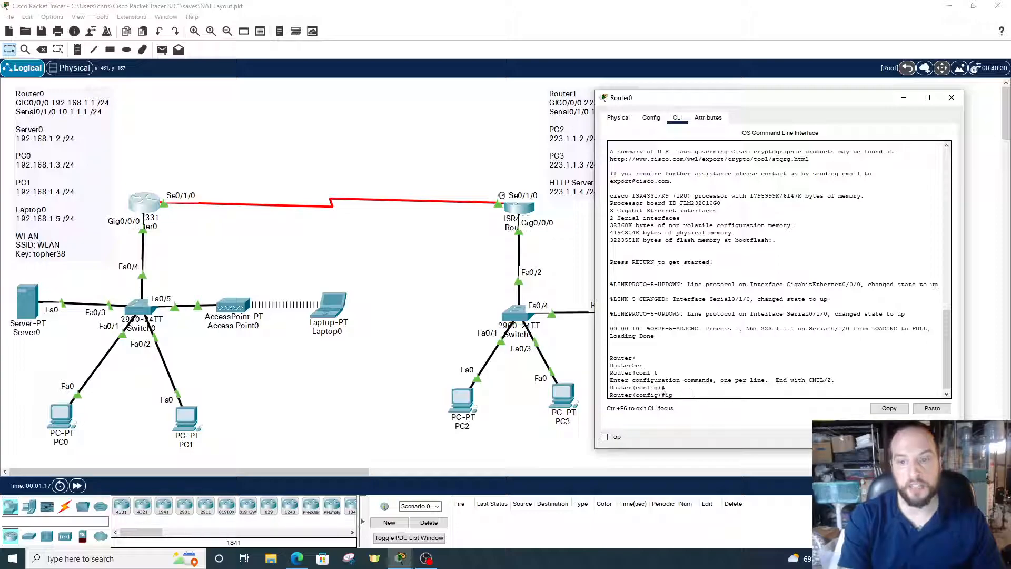
pyautogui.write('access-li')
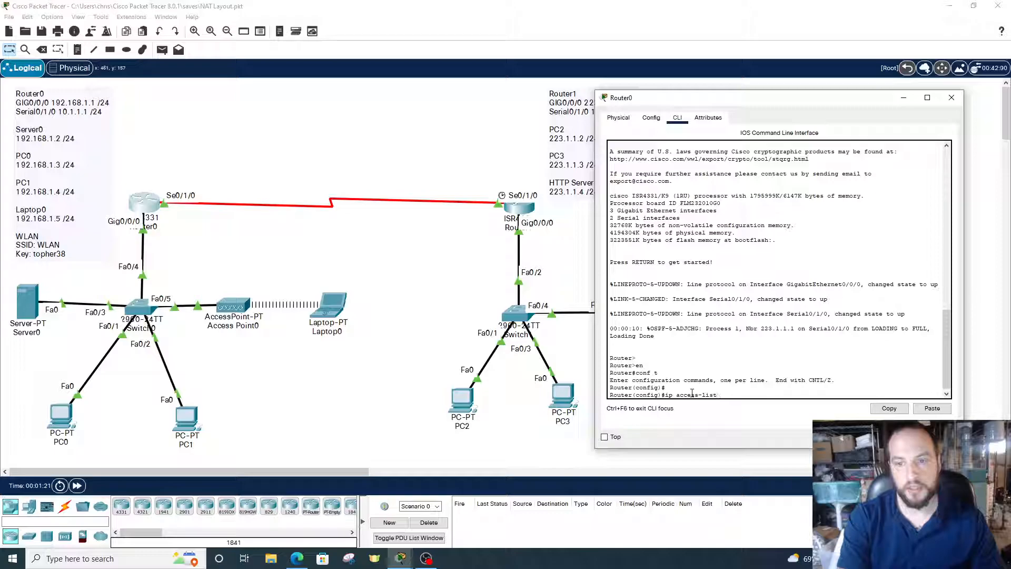
pyautogui.write('standard SACL')
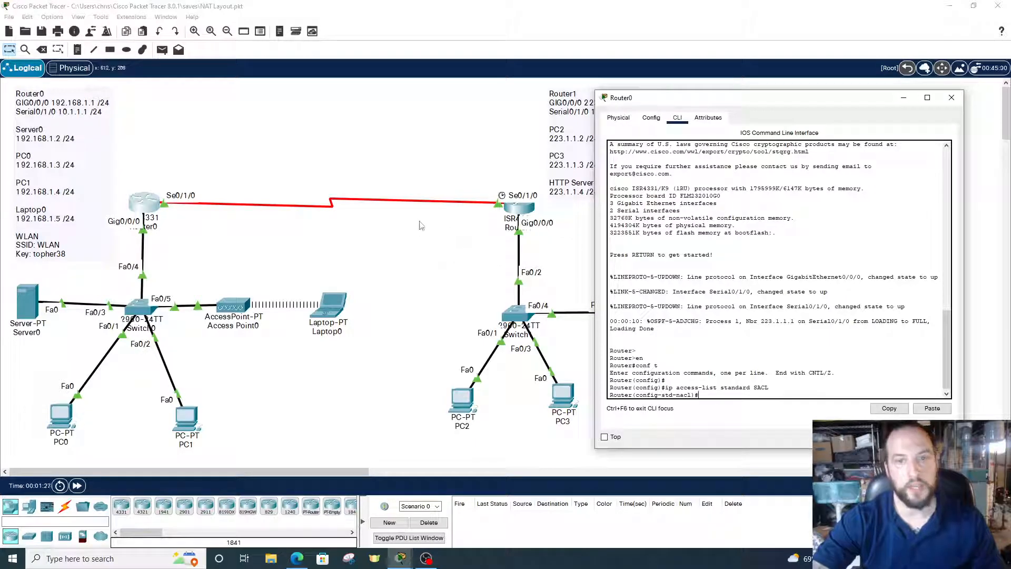
pyautogui.moveTo(158, 244)
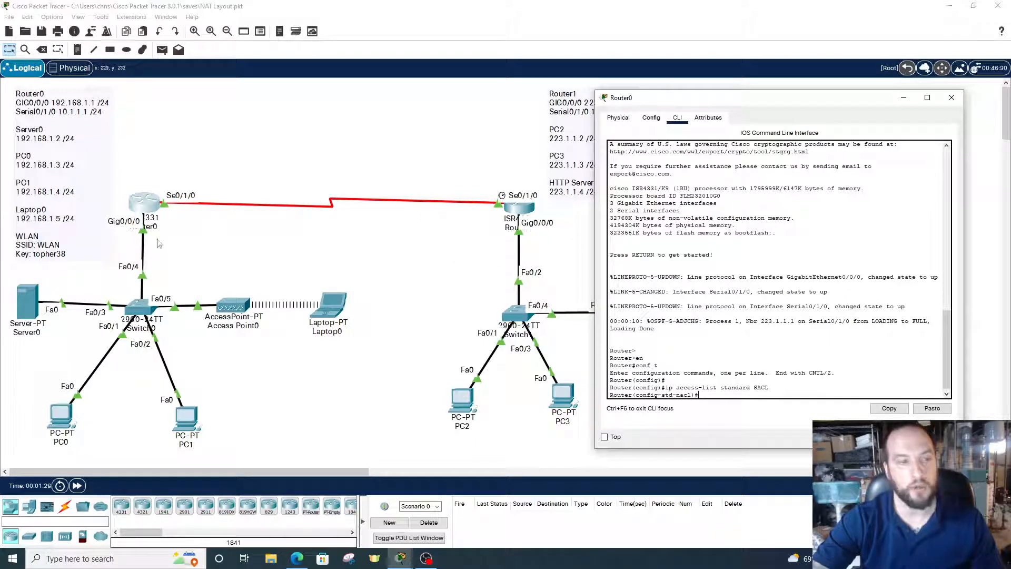
pyautogui.moveTo(264, 348)
pyautogui.write('permit ')
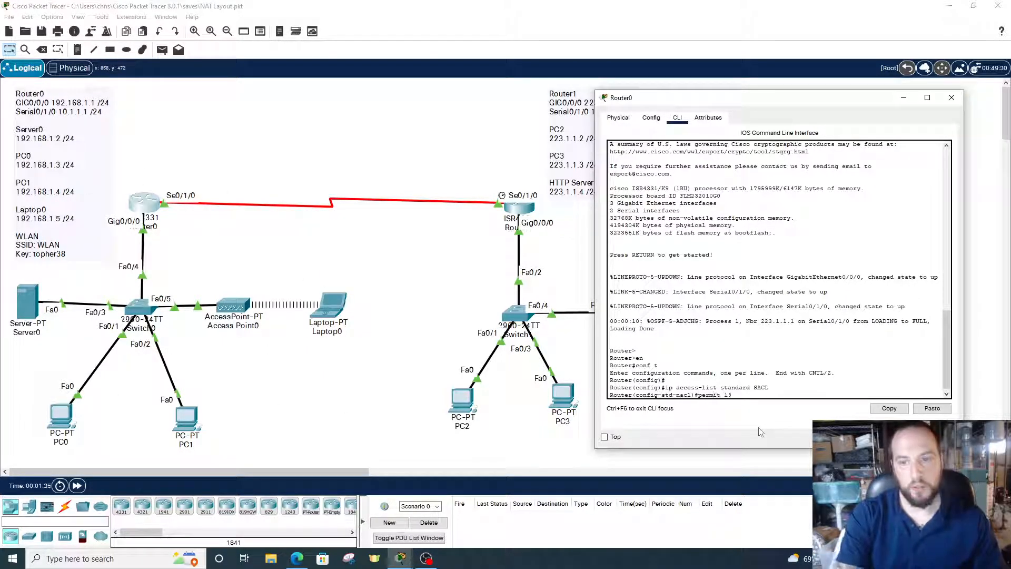
# Permit 192.168.1.0 0.0.0.255 in SACL and verify with do show access-list.
pyautogui.write('192.168')
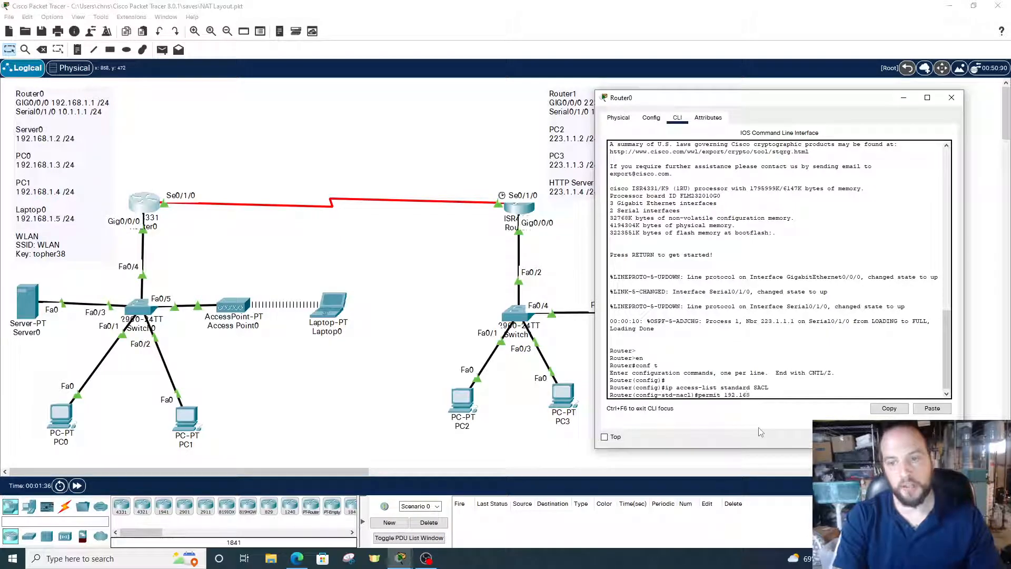
pyautogui.write('.1.0')
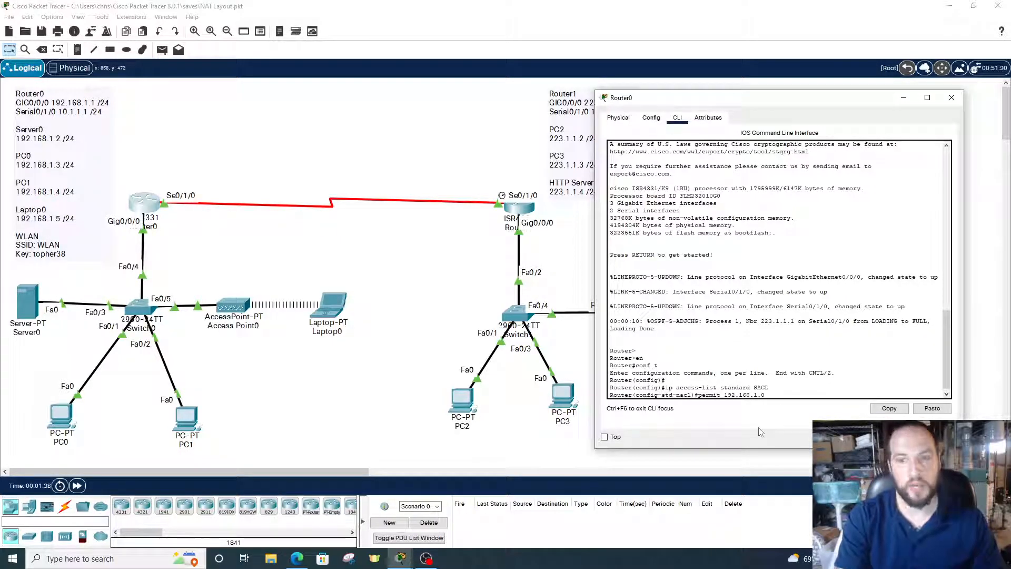
pyautogui.write('0.0.0.2')
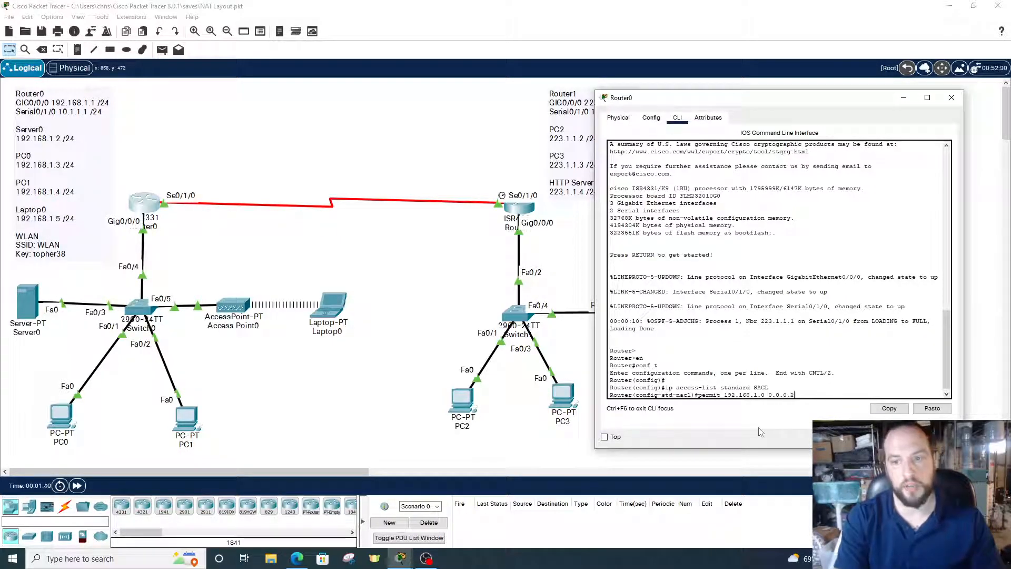
pyautogui.press('enter')
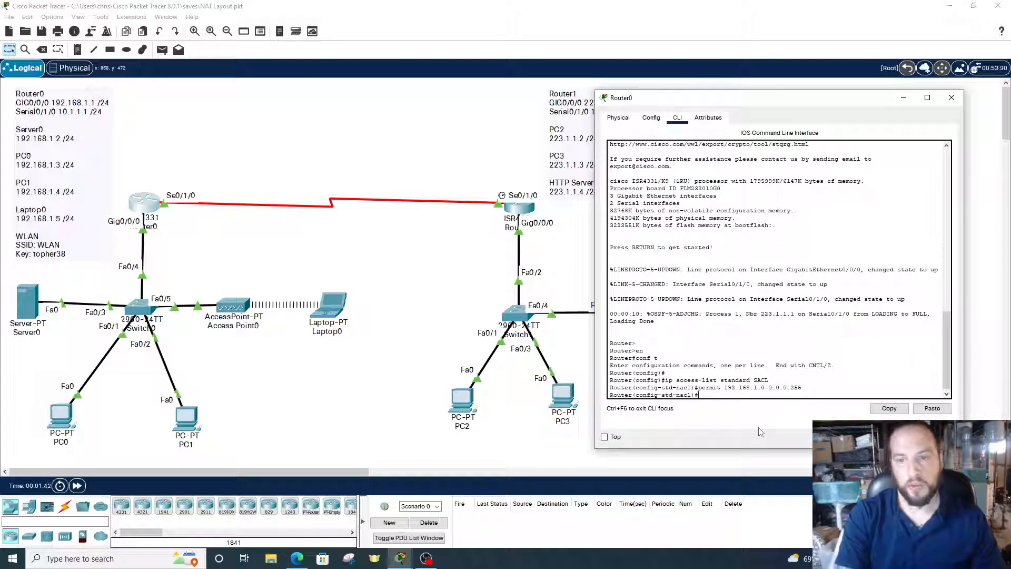
pyautogui.write('do show access-list')
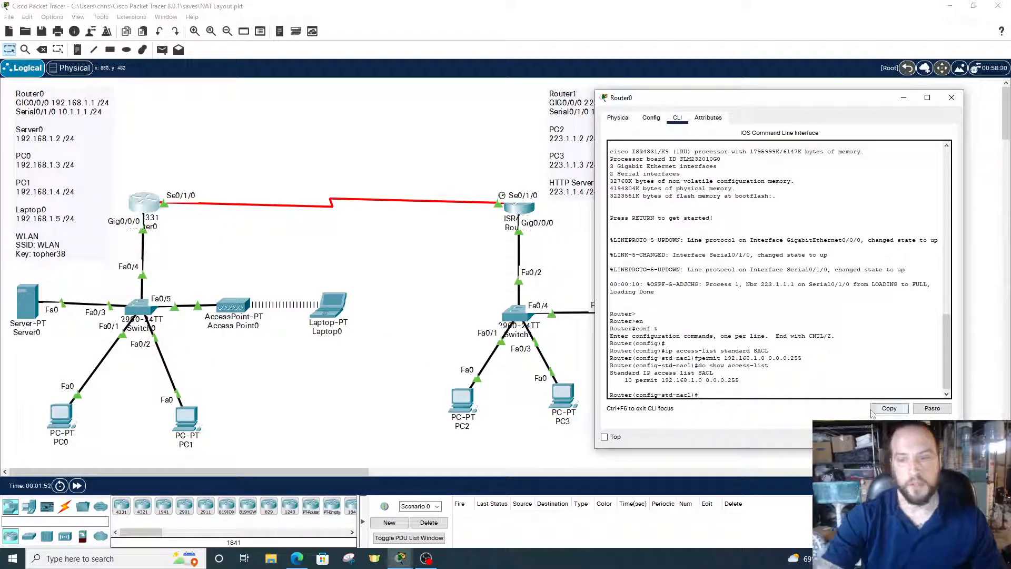
# Exit the ACL and add pool NATPOOL 192.168.1.6–192.168.1.8, netmask 255.255.255.0.
pyautogui.write('exit')
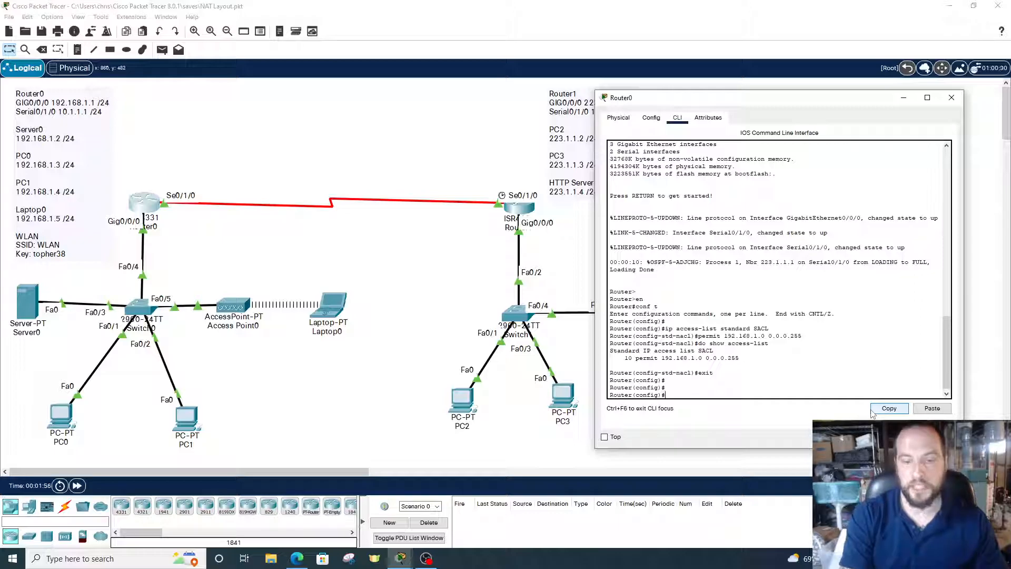
pyautogui.write('ip nat pool')
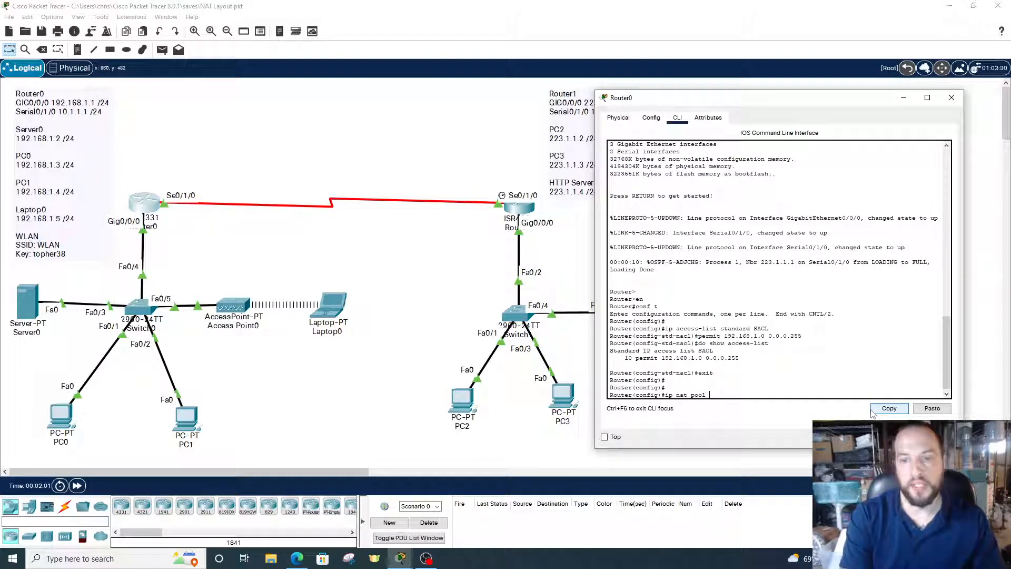
pyautogui.write('NATPO')
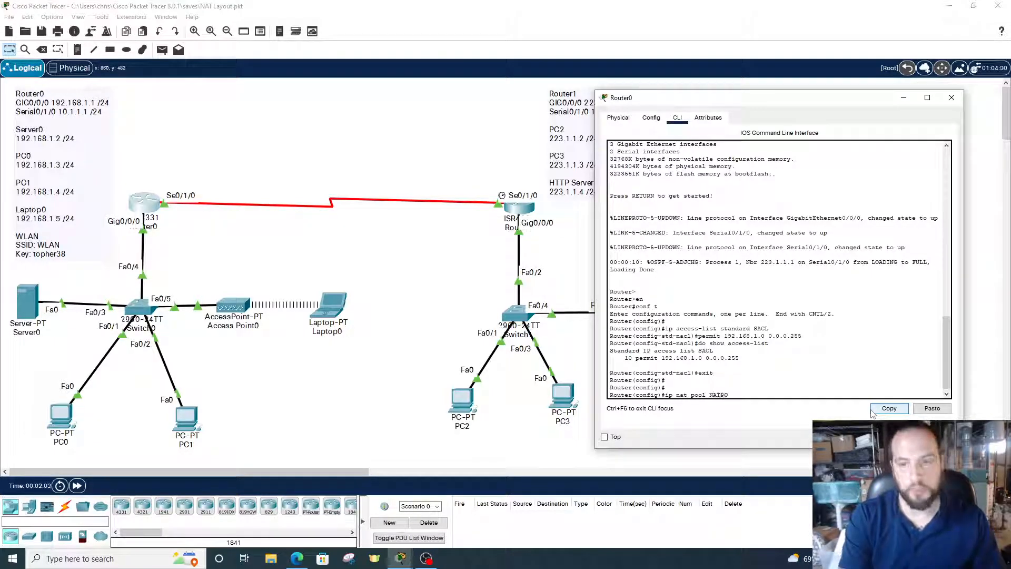
pyautogui.write('OL')
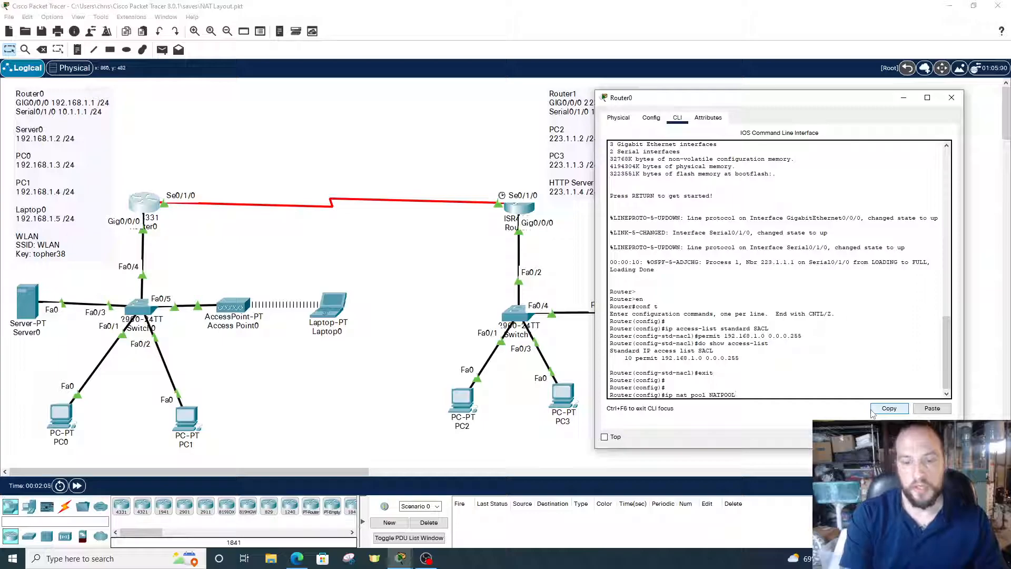
pyautogui.write('192.168.1.6')
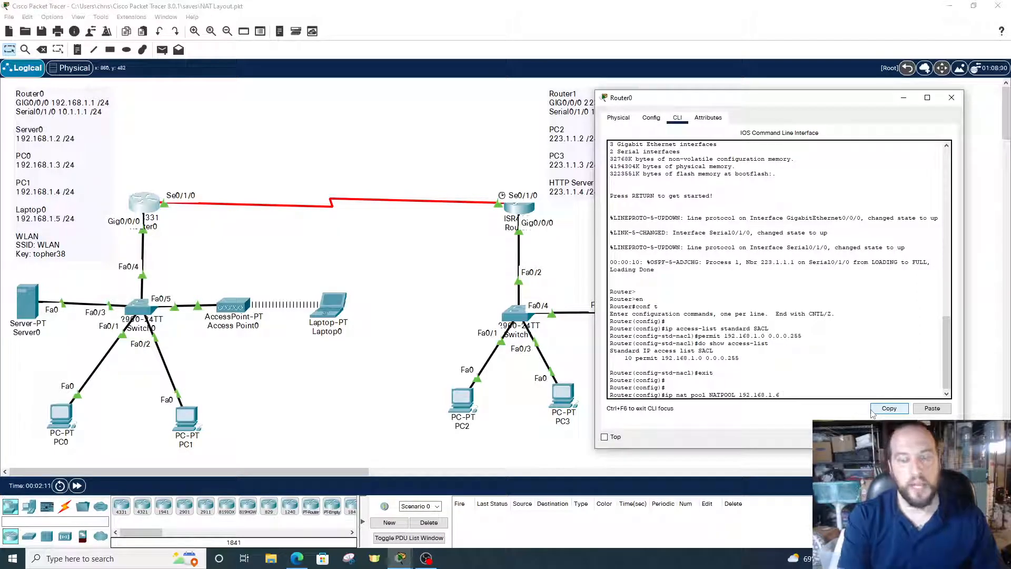
pyautogui.write('192.168.1.8')
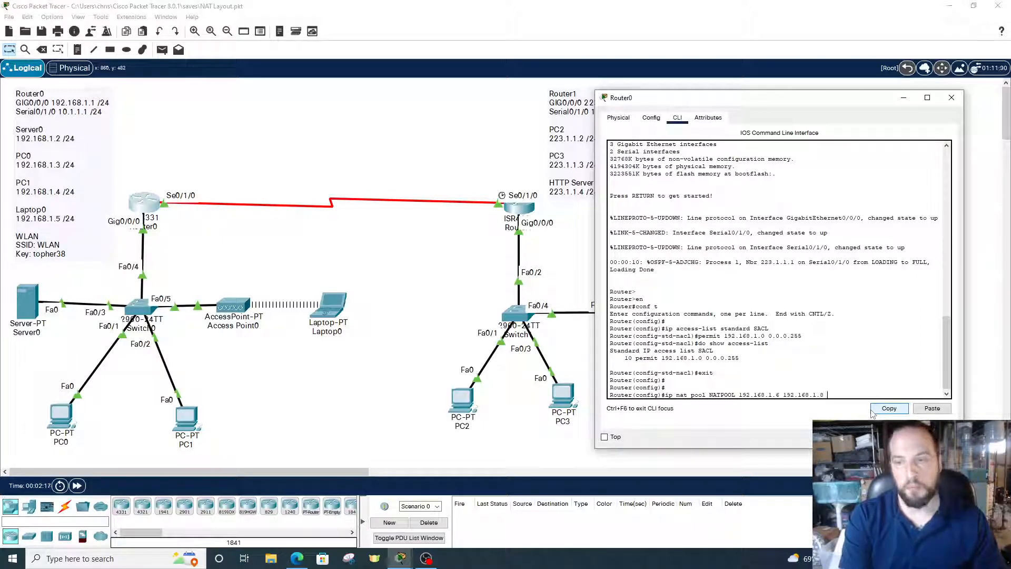
pyautogui.write('netmask')
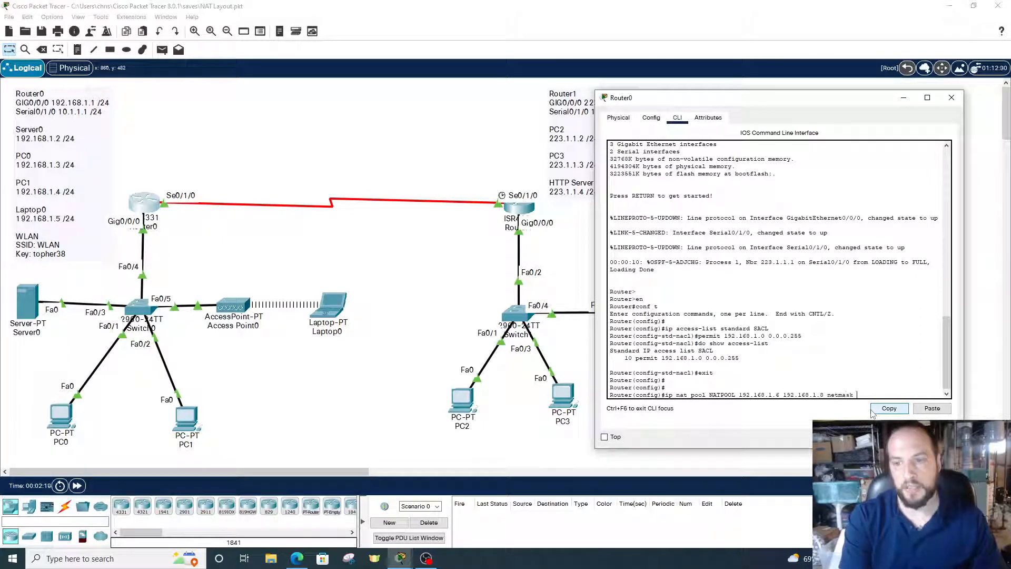
pyautogui.write('255.255.255.0')
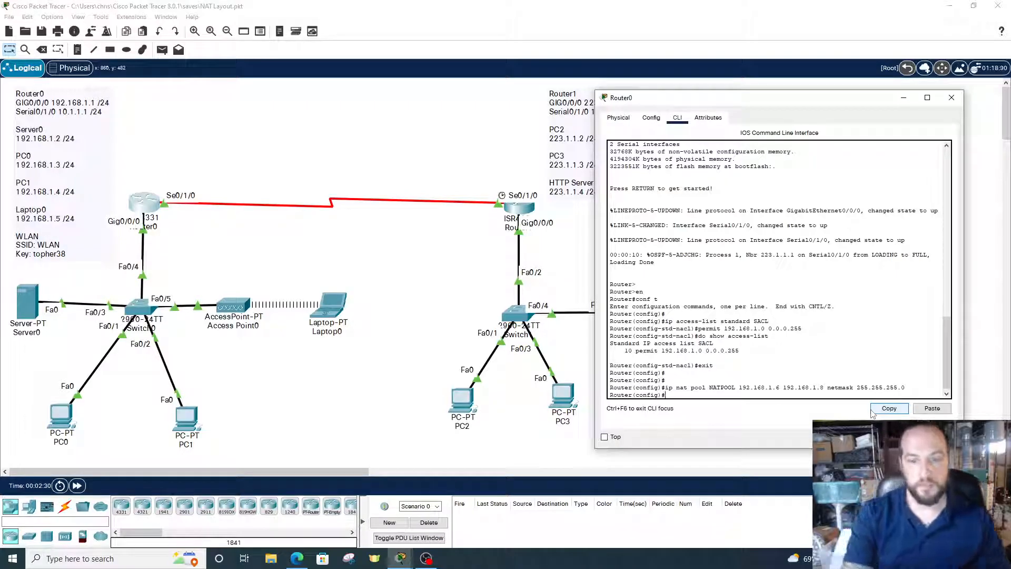
# Enter 'ip nat inside source list SACL pool NATPOOL', then enter interface gig0/0/0.
pyautogui.write('ip nat i')
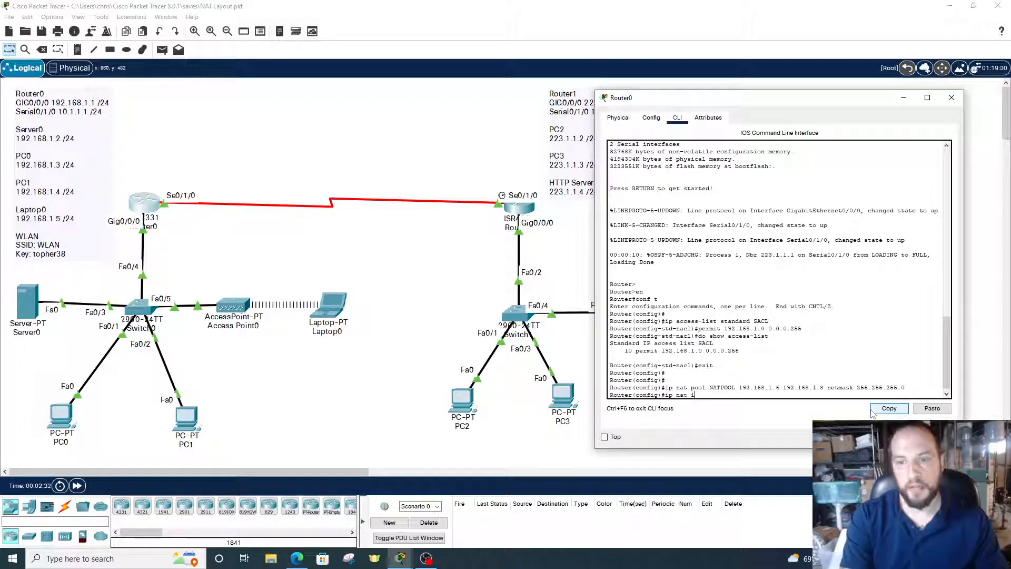
pyautogui.write('nside source list')
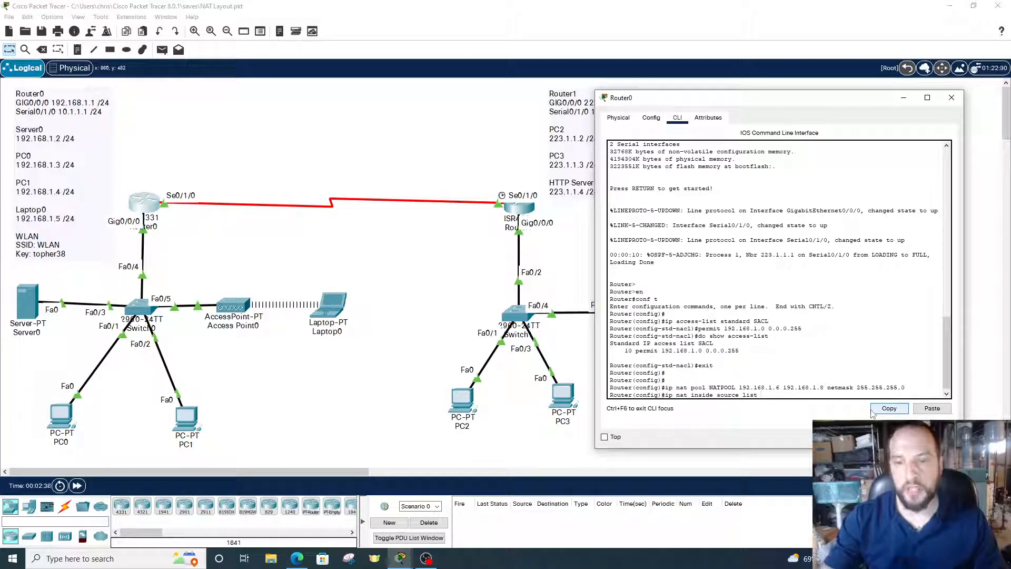
pyautogui.write('S')
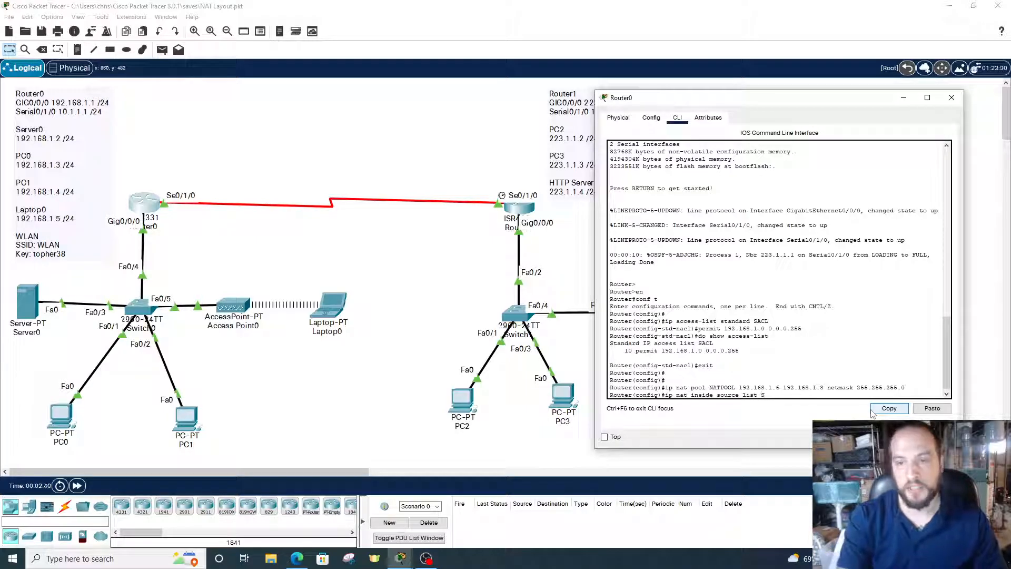
pyautogui.write('ACL')
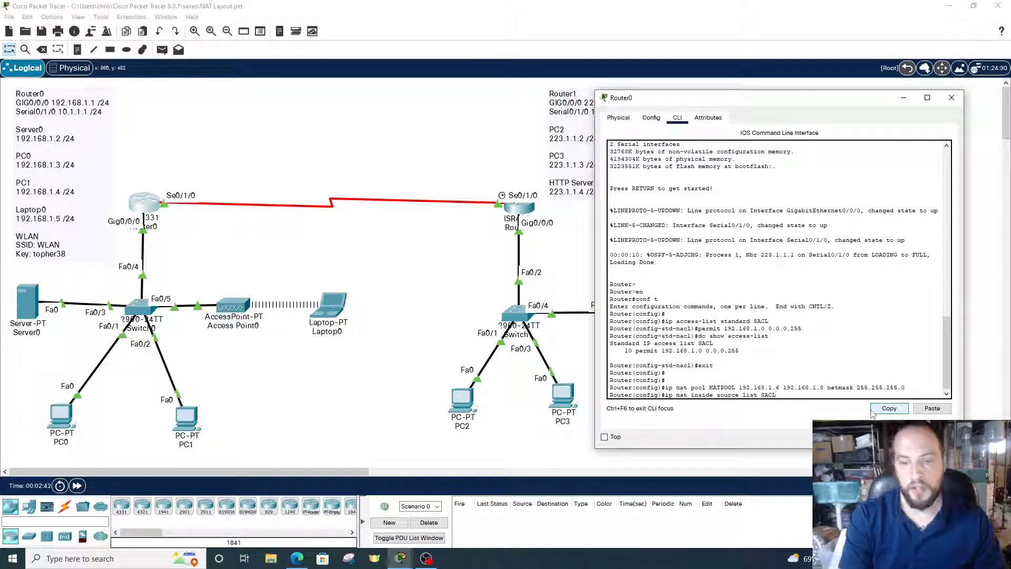
pyautogui.write('pool NATPOOL')
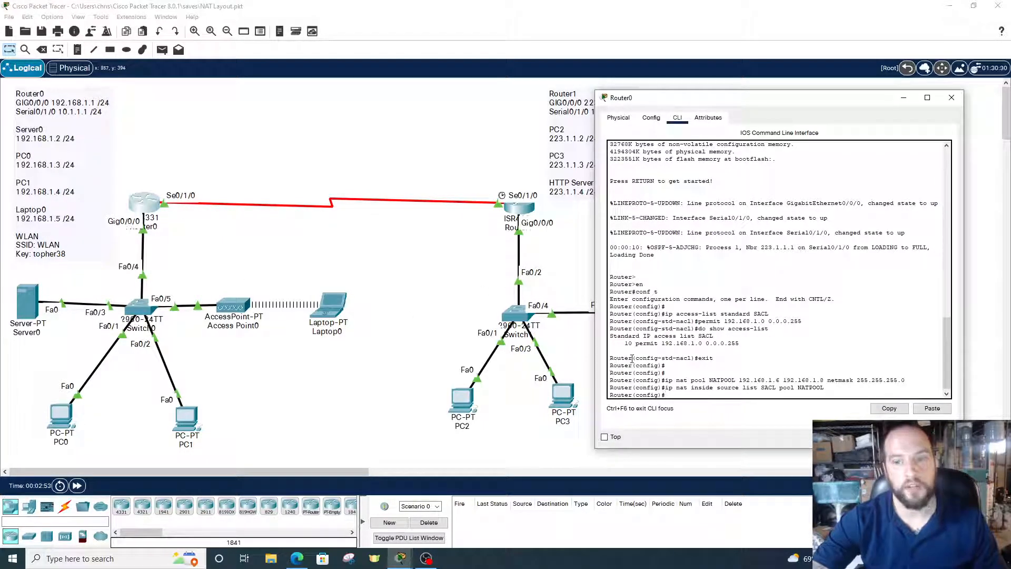
pyautogui.write('interface gig0/0/0')
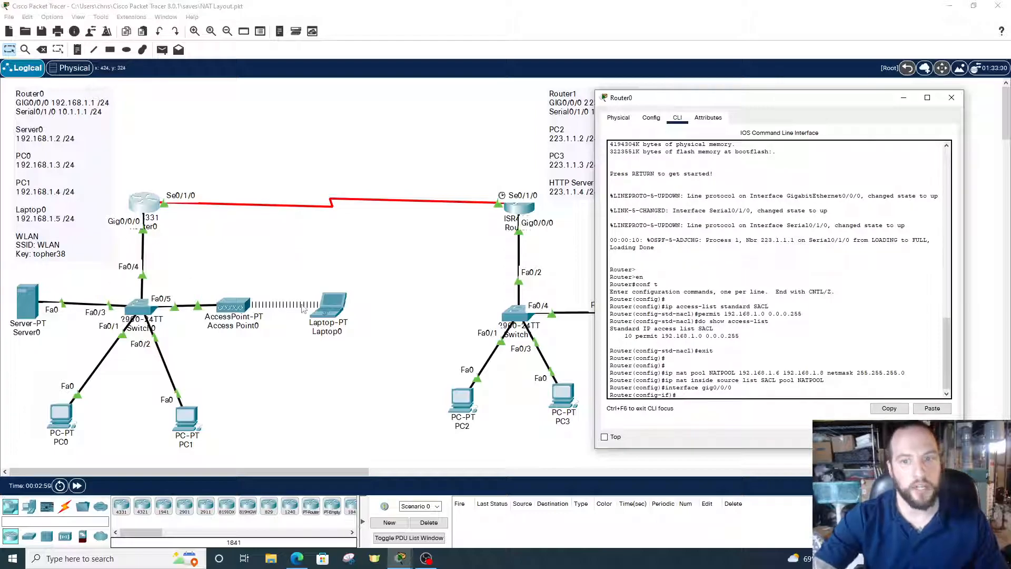
# Set 'ip nat inside' on gig0/0/0, then 'ip nat outside' on interface se0/1/0.
pyautogui.write('ip nat')
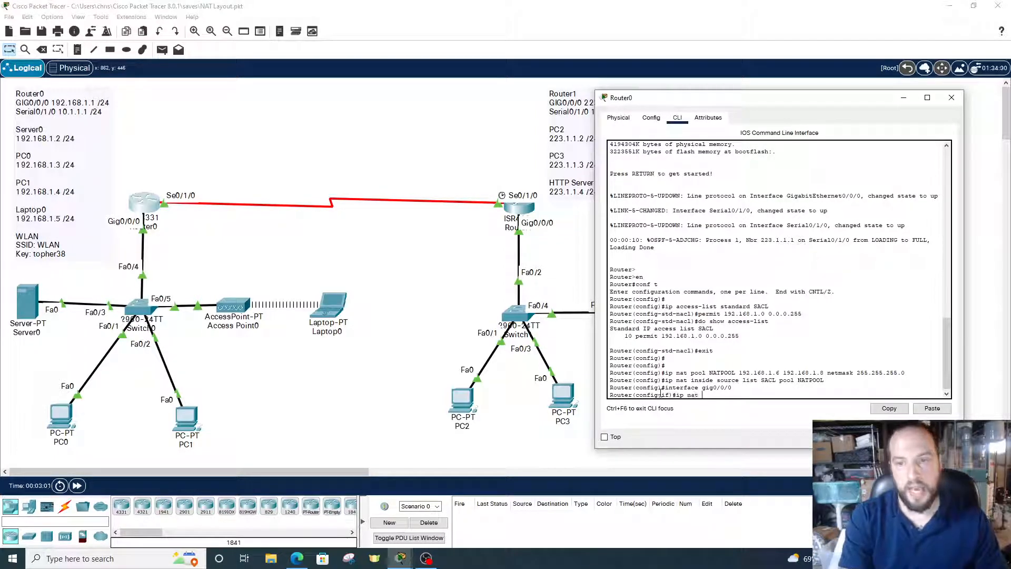
pyautogui.write('inside')
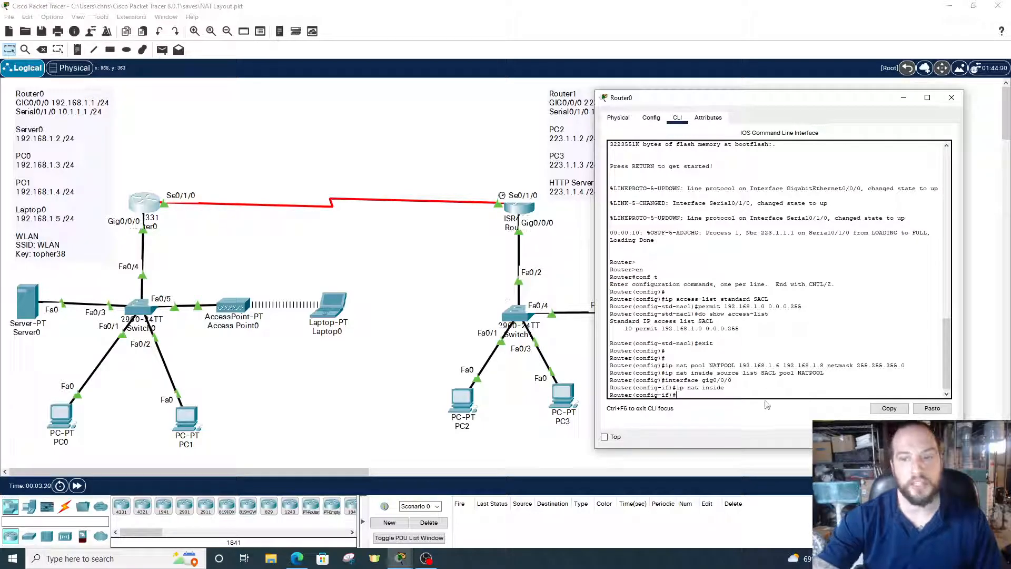
pyautogui.moveTo(219, 209)
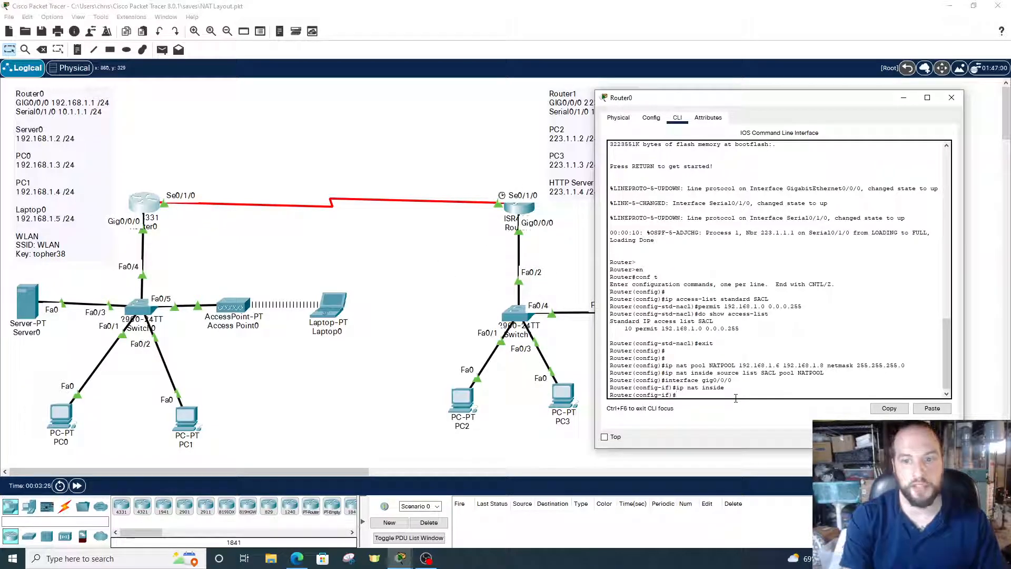
pyautogui.write('interface se0/1/0')
pyautogui.write('ip nat outside')
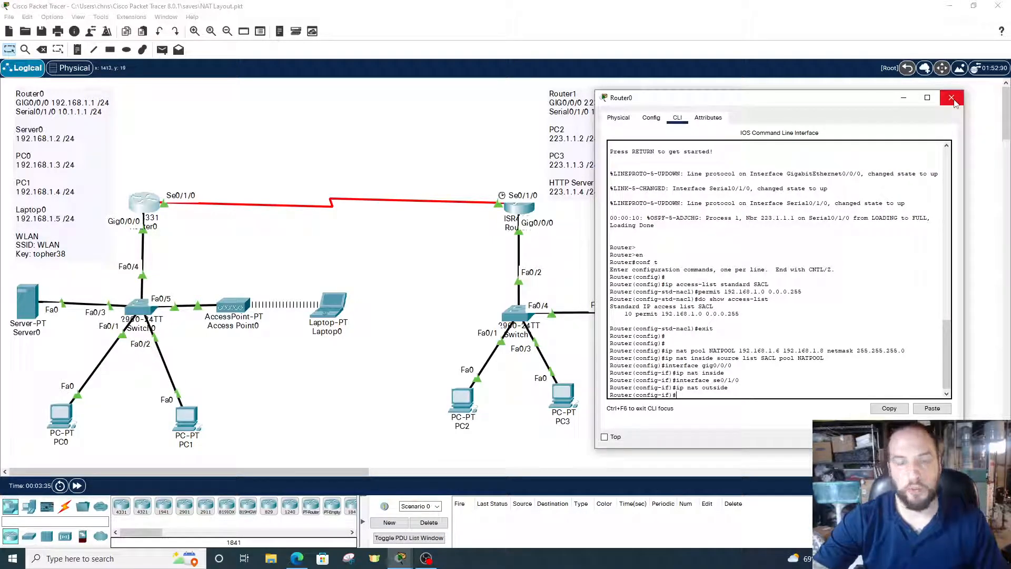
pyautogui.click(950, 97)
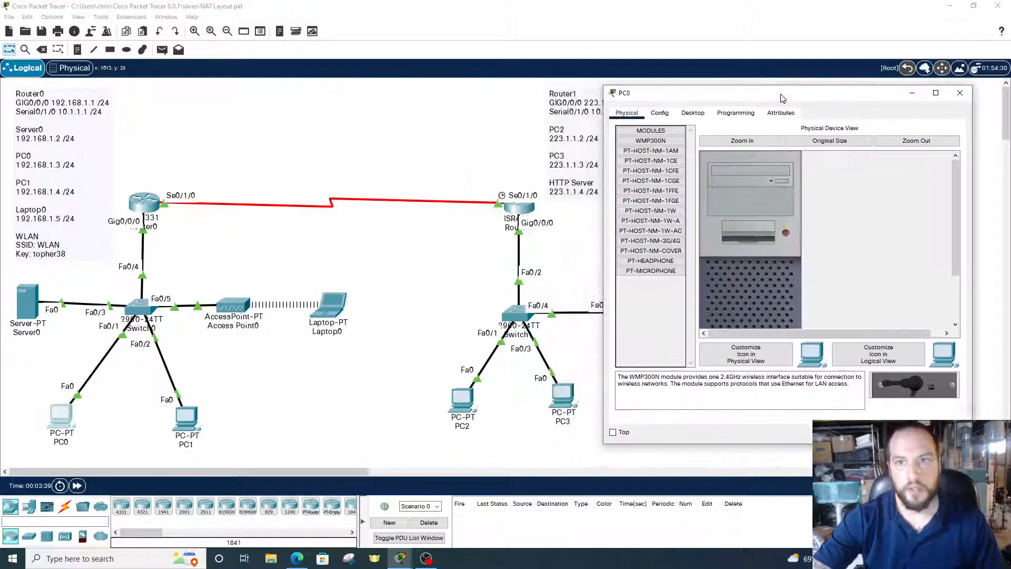
pyautogui.click(774, 114)
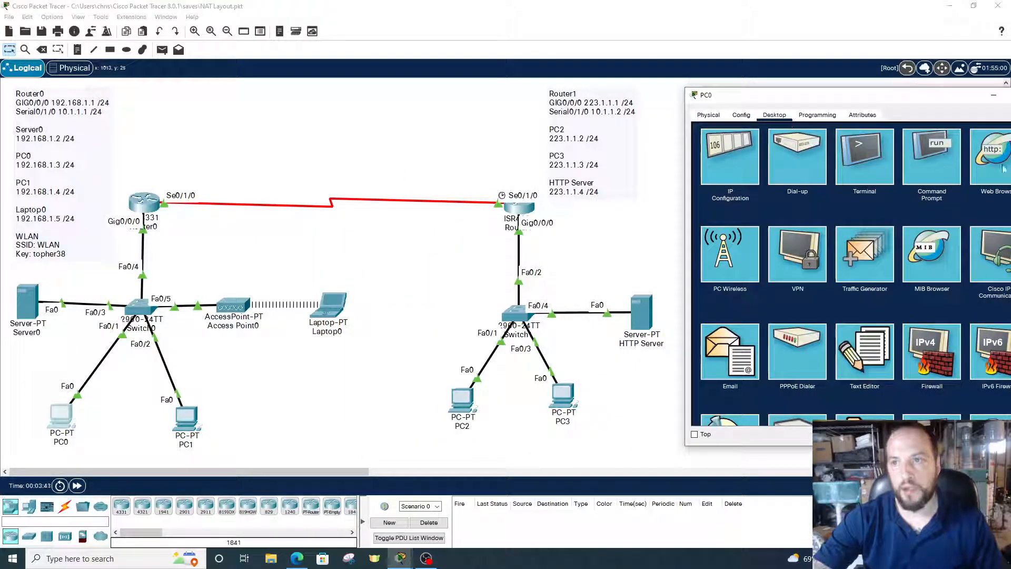
pyautogui.click(992, 156)
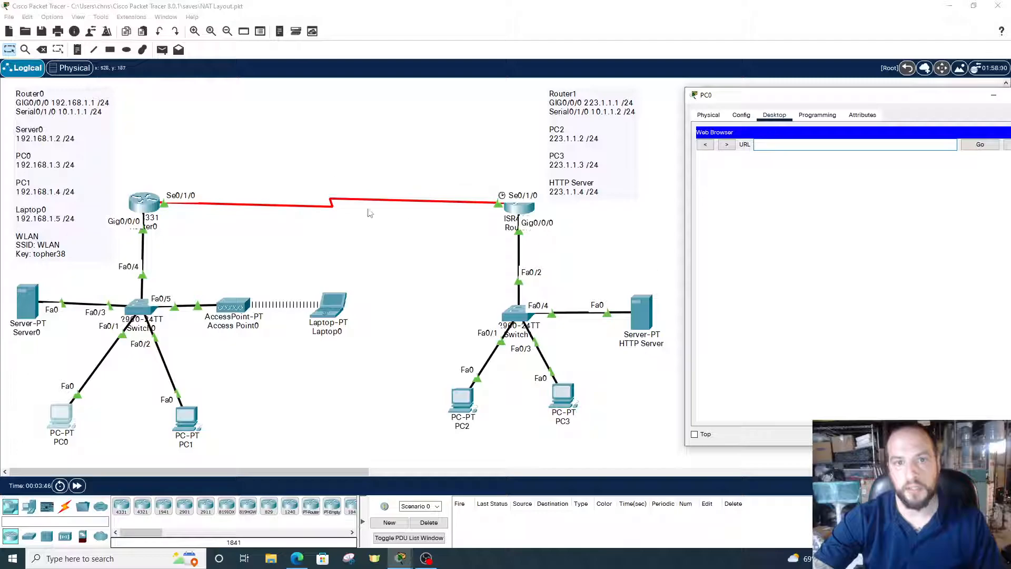
pyautogui.click(852, 143)
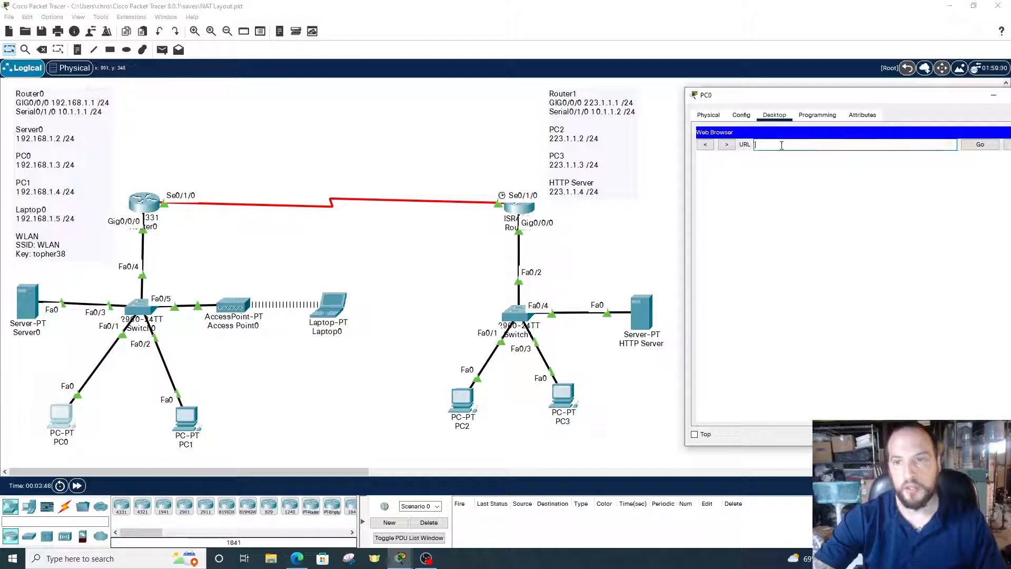
pyautogui.write('223.1.1.4')
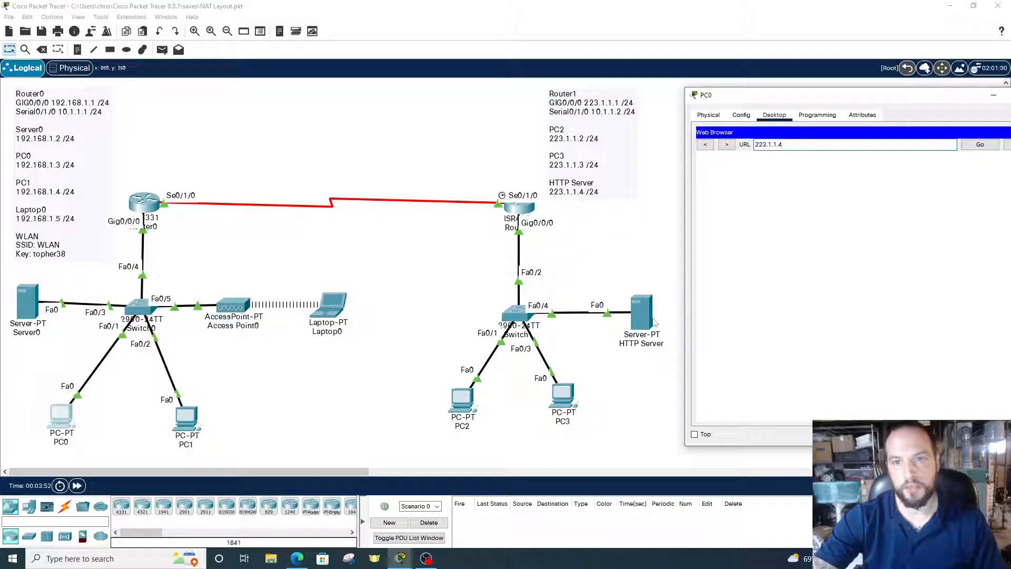
pyautogui.click(979, 144)
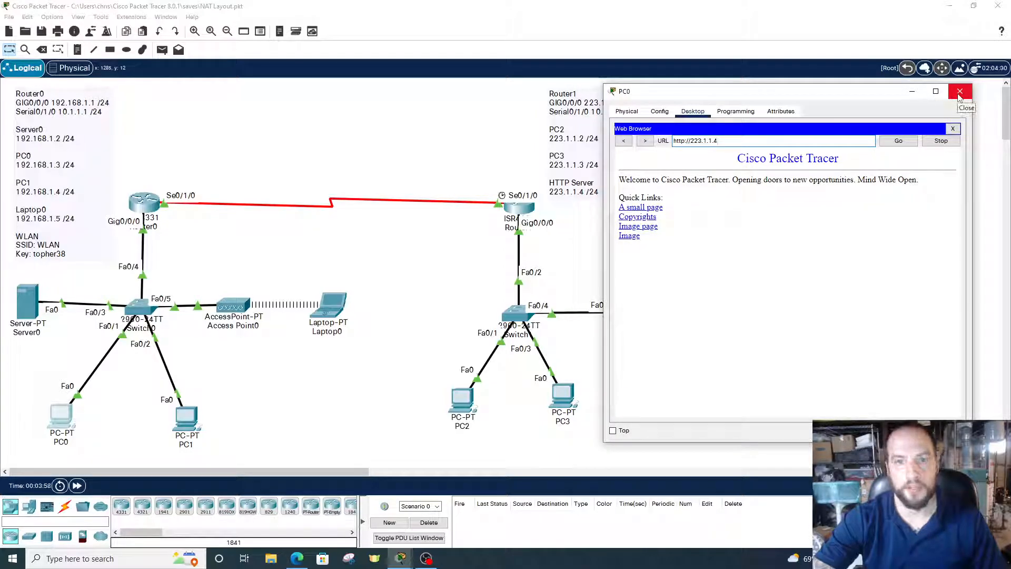
# Close PC0 and run 'show ip nat translations' on Router0's CLI.
pyautogui.click(961, 92)
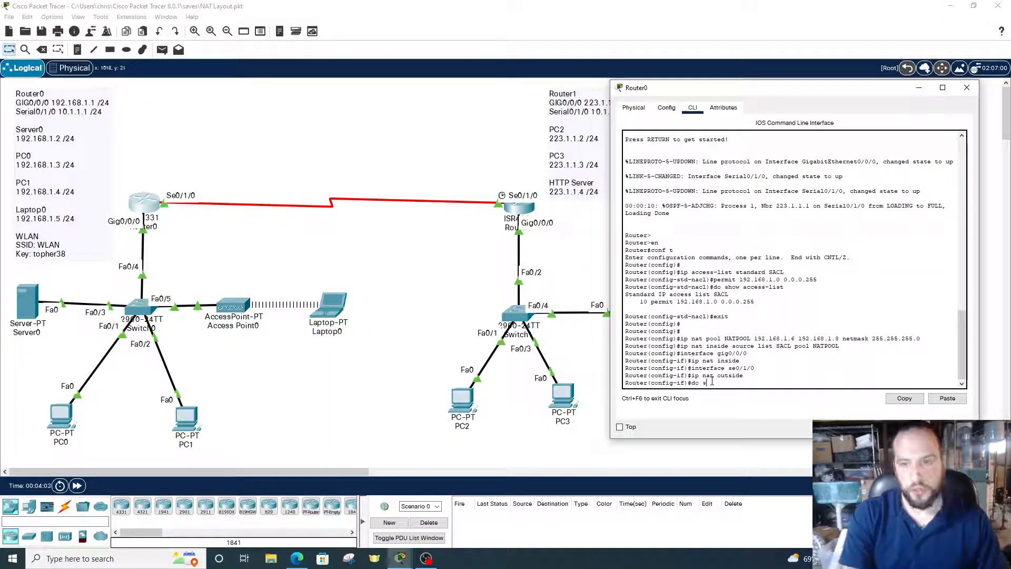
pyautogui.write('show ip nat tran')
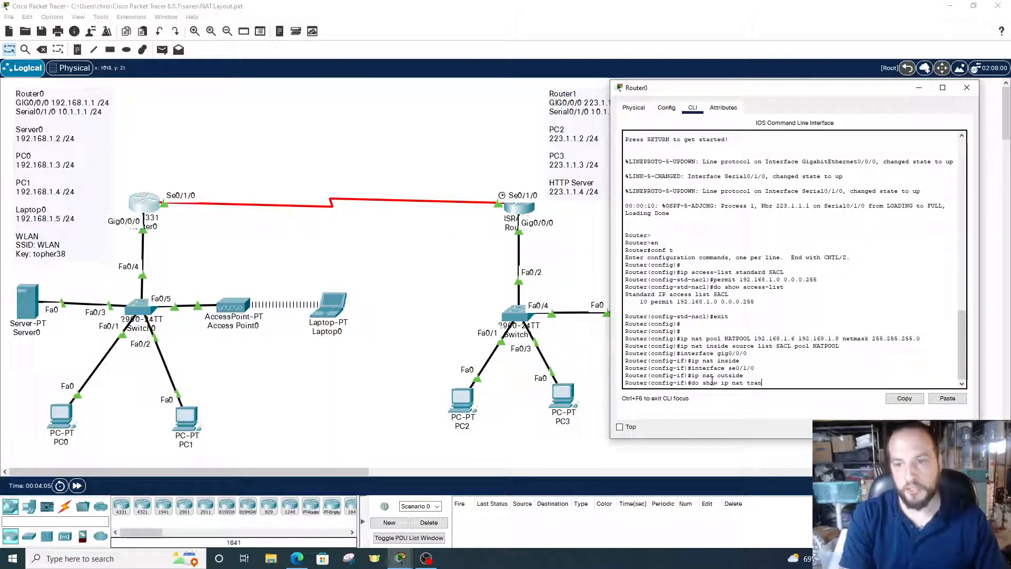
pyautogui.press('enter')
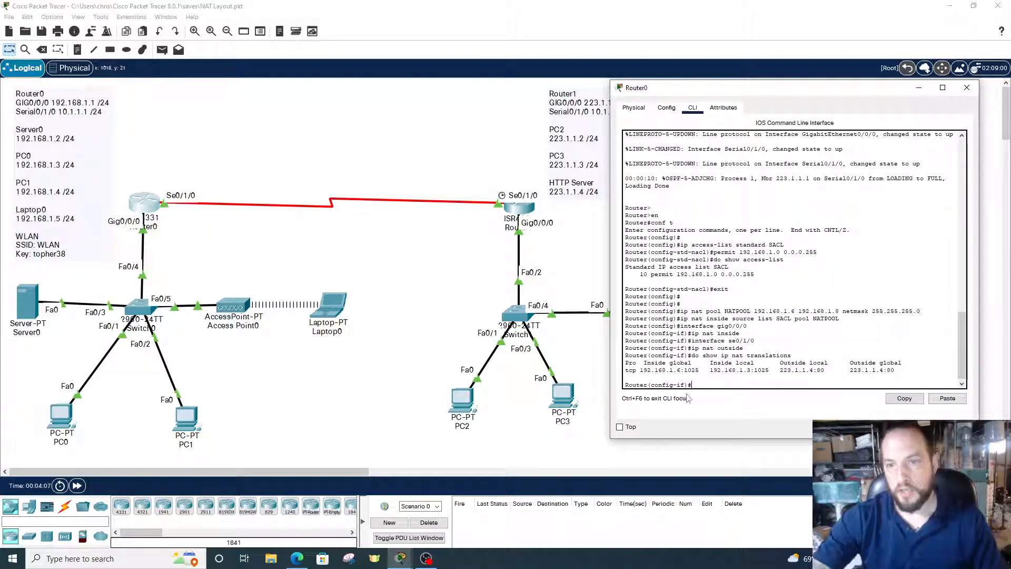